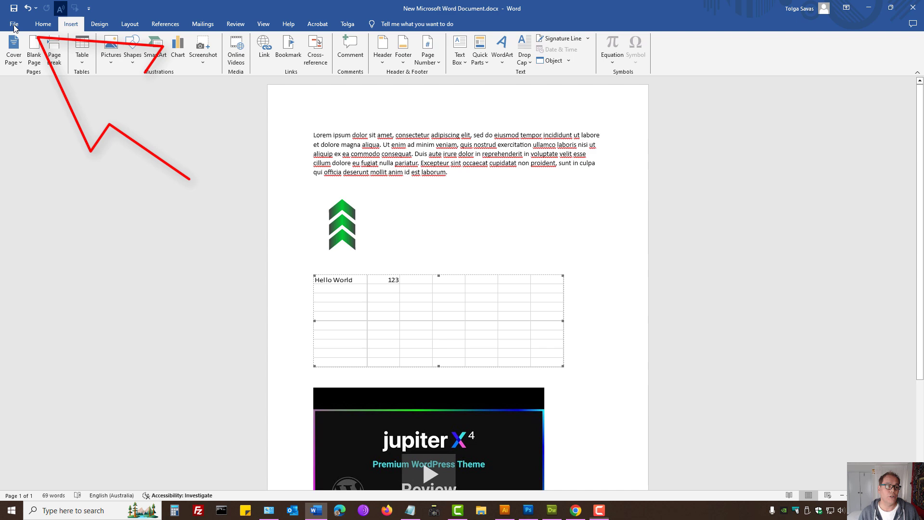
Go to File > Export to reach the Create PDF/XPS Document option.
click(18, 23)
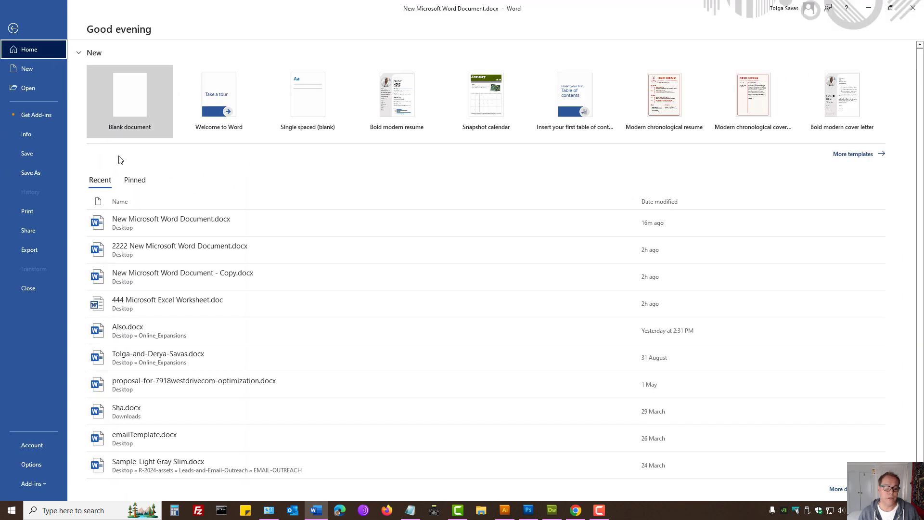
click(29, 250)
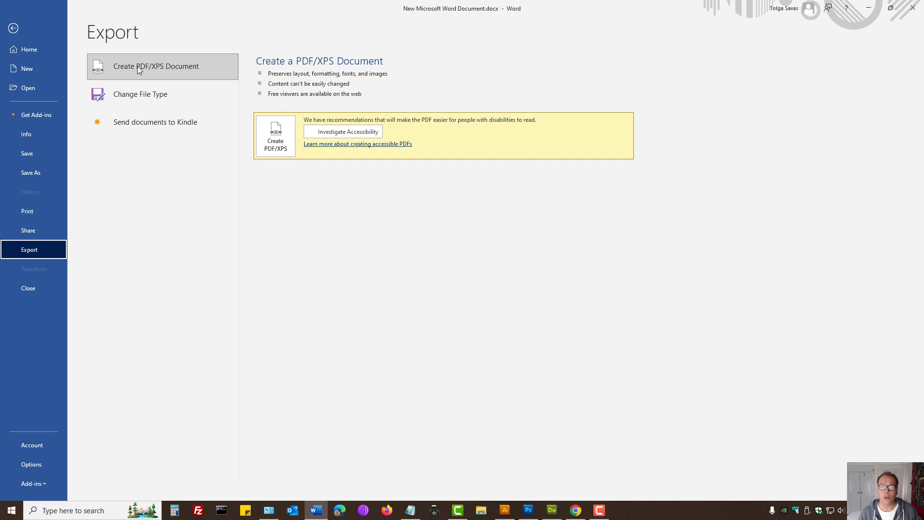
Start Create PDF/XPS and rename the output file to ABC.pdf.
click(275, 136)
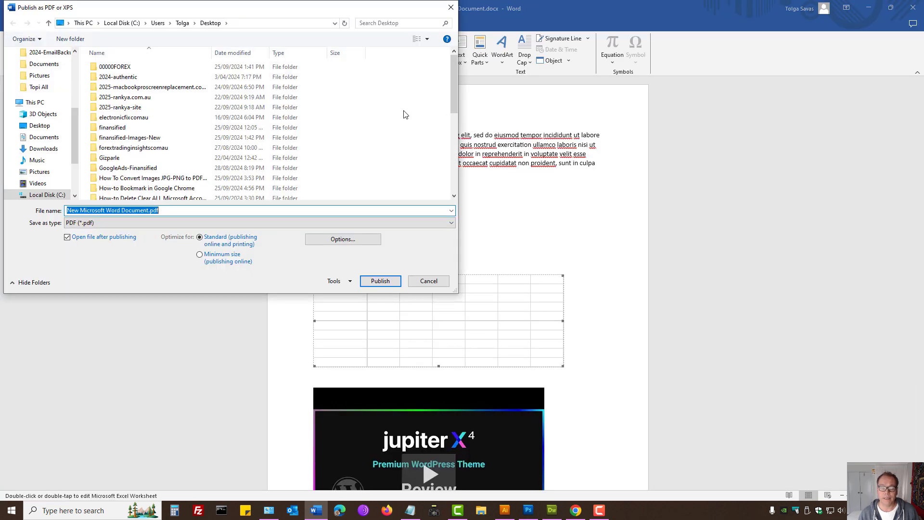
click(151, 211)
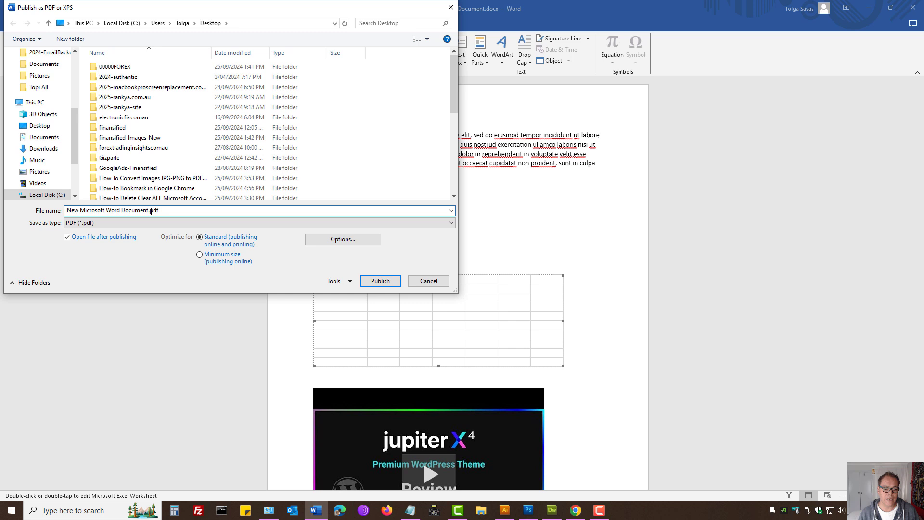
double_click(108, 211)
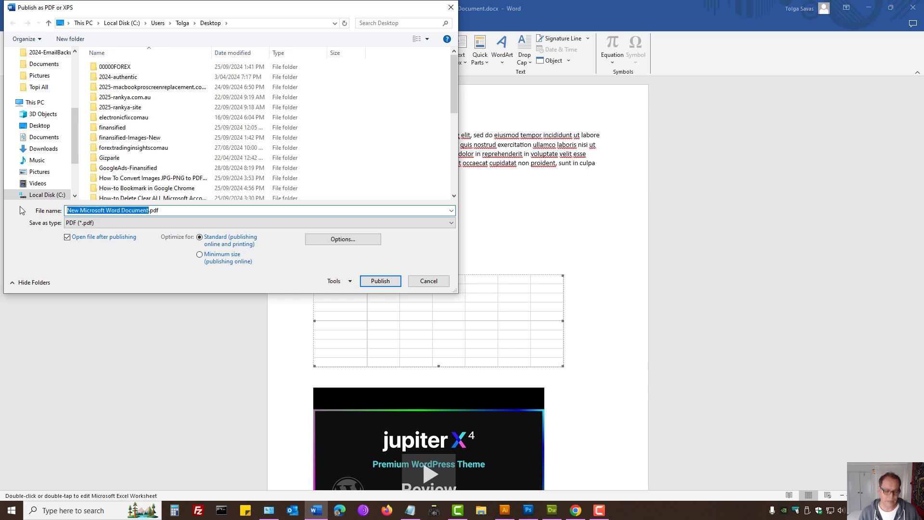
text(ABC.pdf)
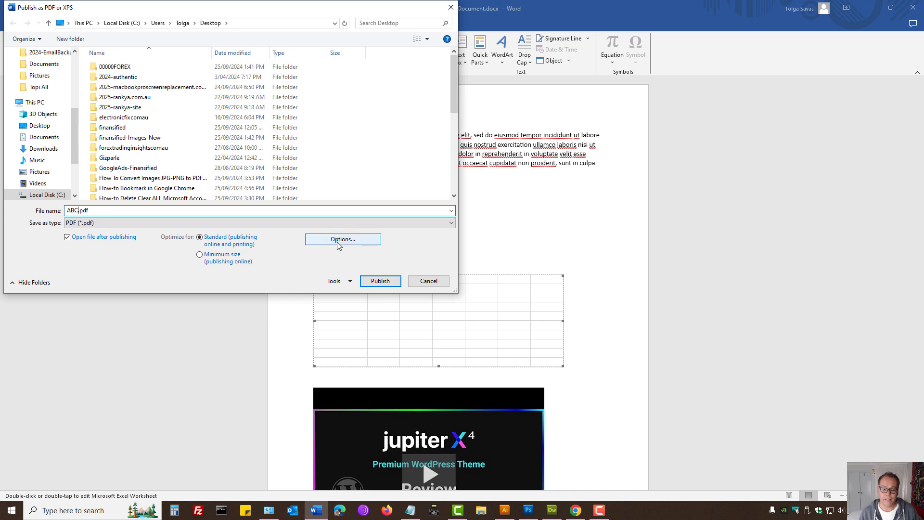
click(343, 240)
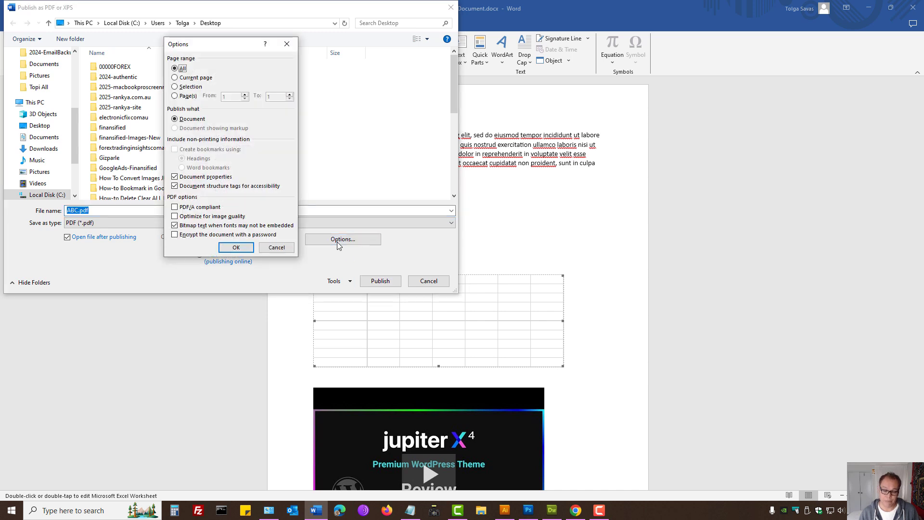
click(175, 234)
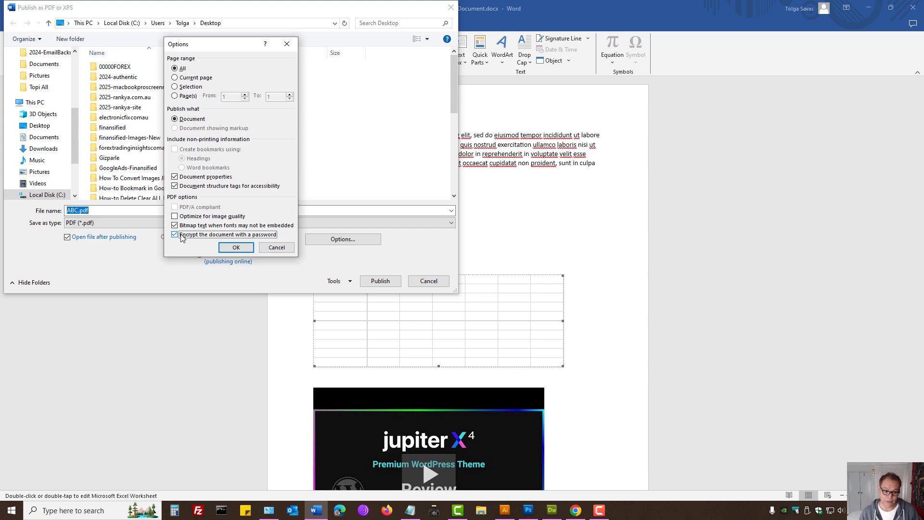
click(236, 247)
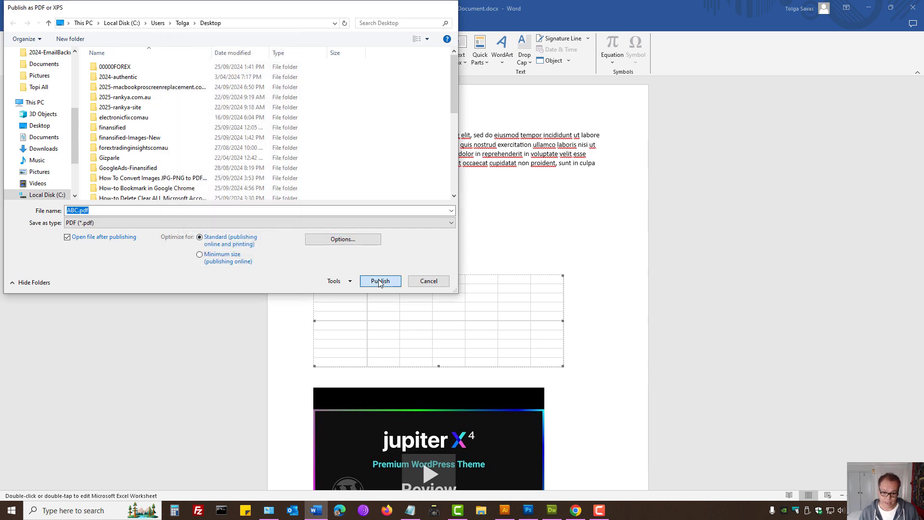
Publish ABC.pdf, then close it in Adobe Acrobat Pro.
click(381, 281)
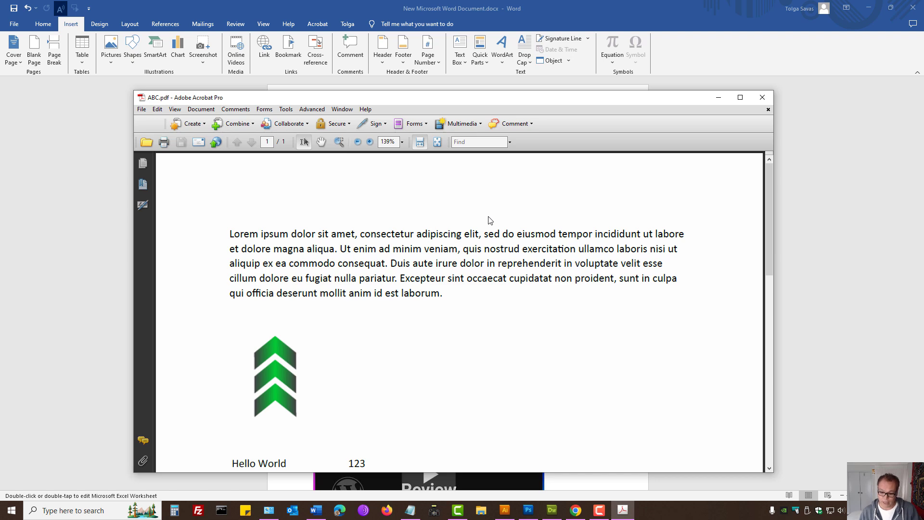
mouse_move(735, 129)
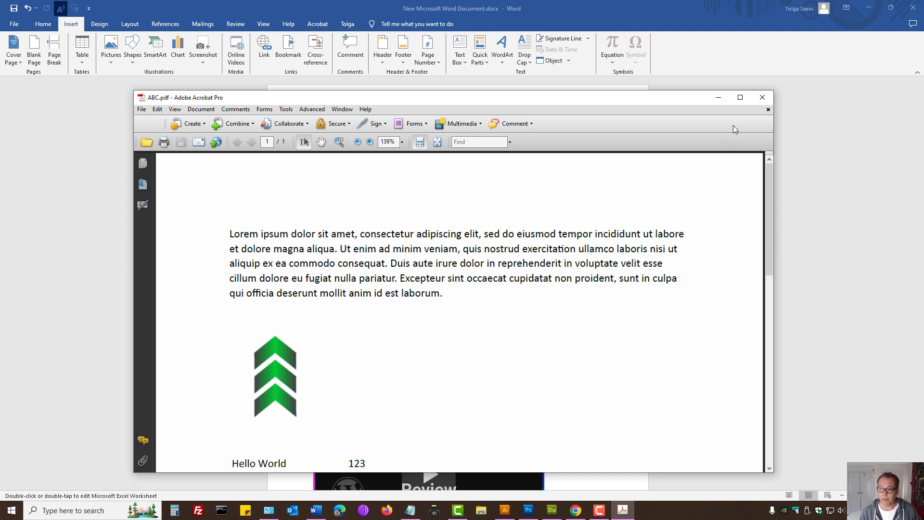
click(762, 97)
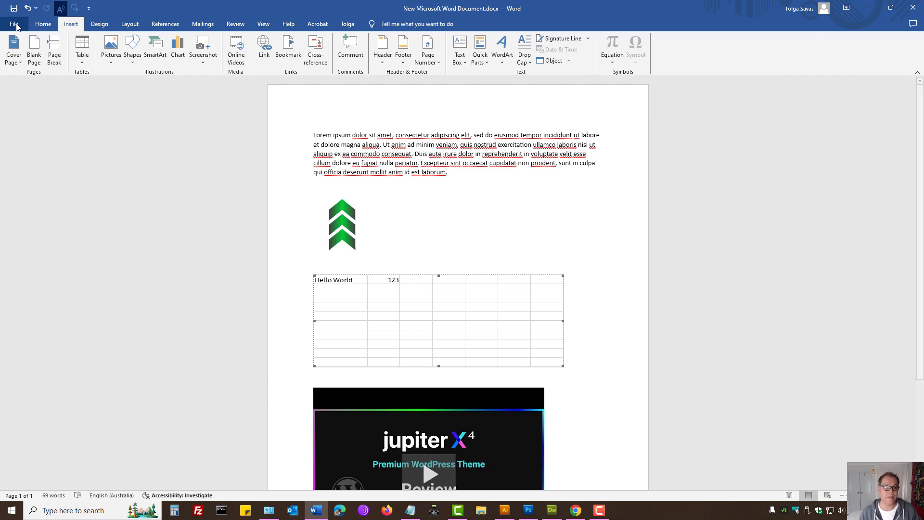
Go to File > Save As to save a copy of the document.
click(14, 24)
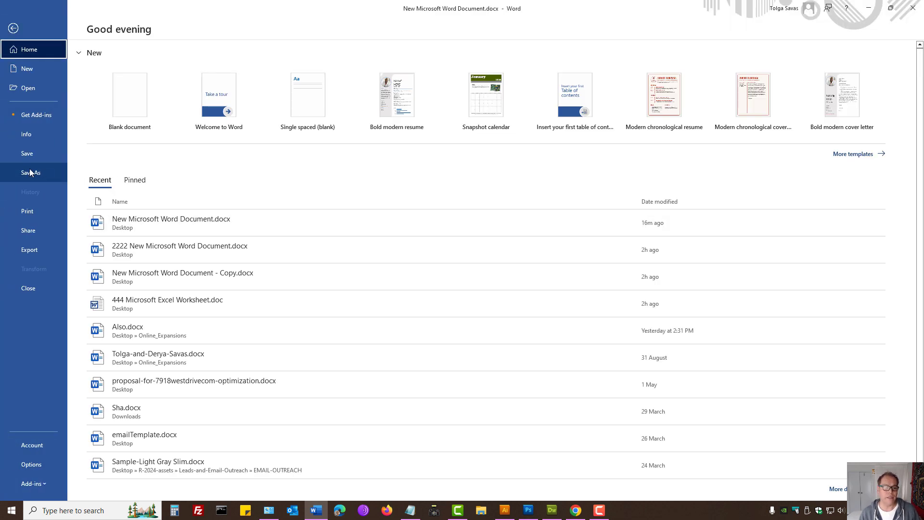
click(31, 173)
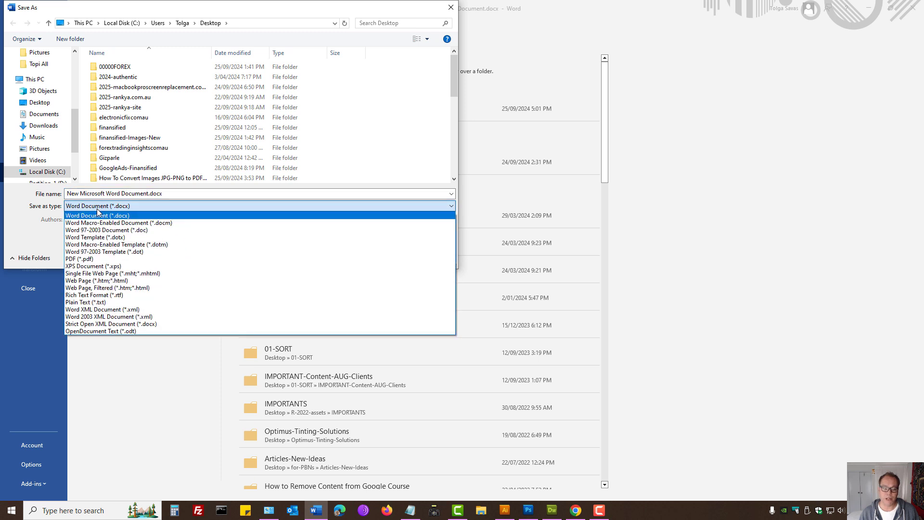
mouse_move(86, 260)
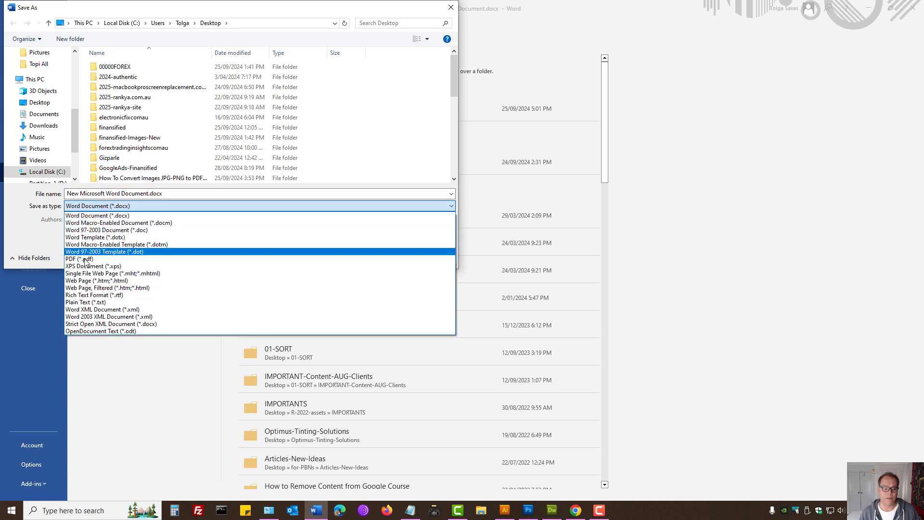
Set Save as type to PDF (*.pdf), leaving Options unchanged.
click(72, 259)
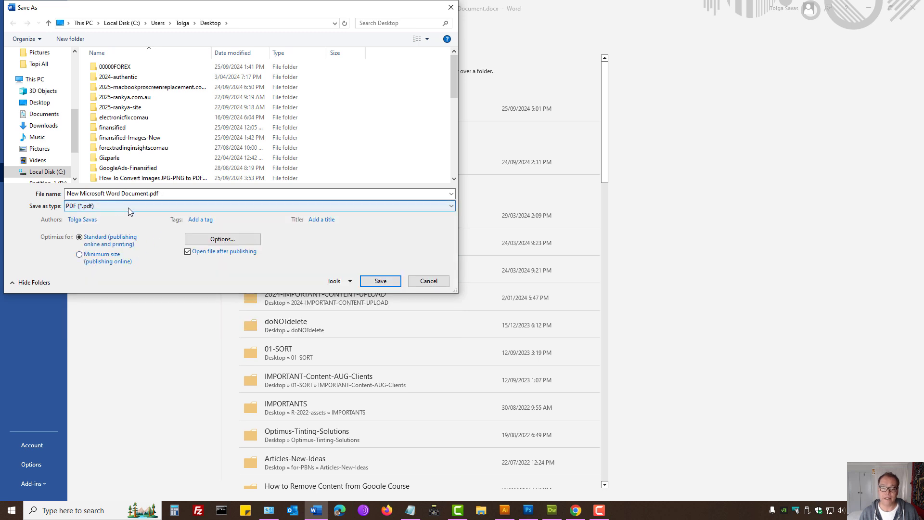
click(223, 239)
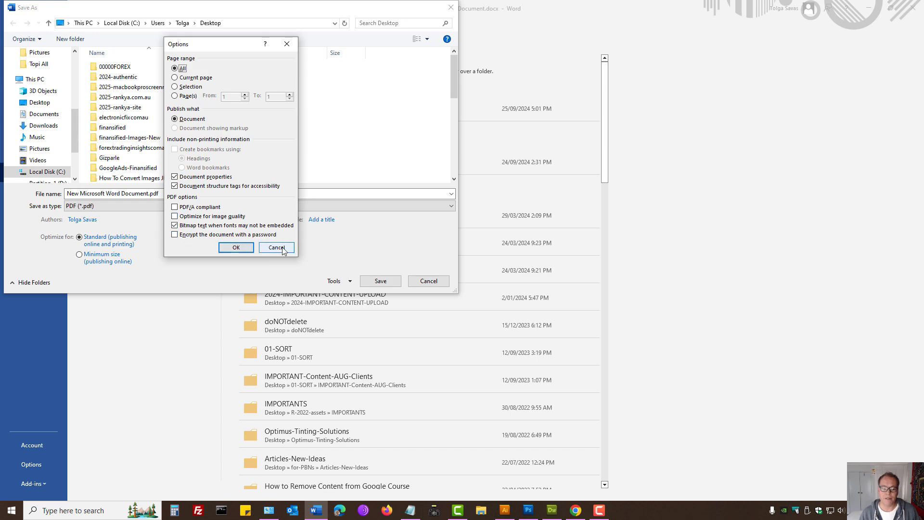
click(277, 247)
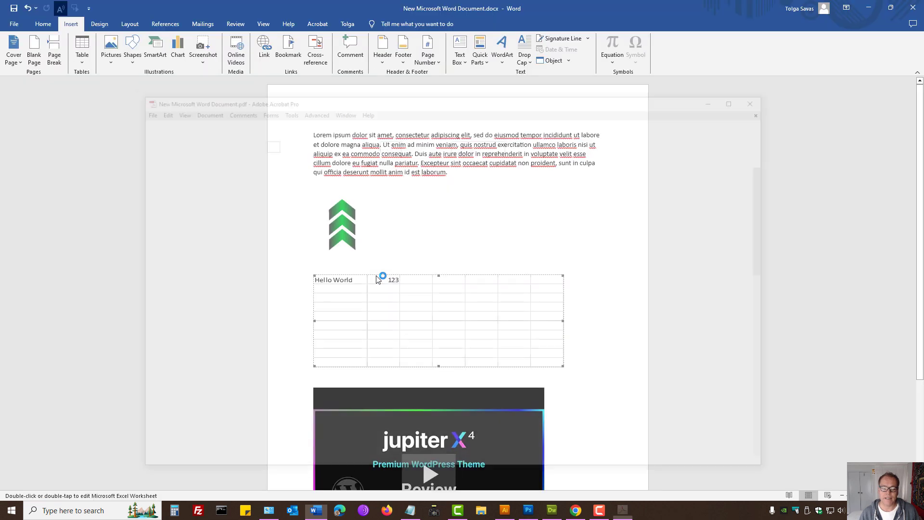